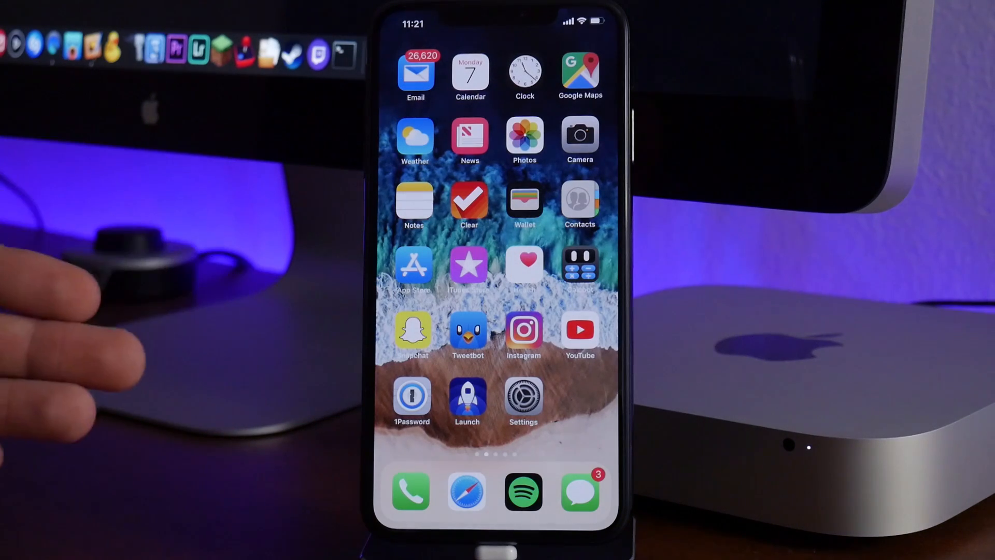
mouse_move(95, 286)
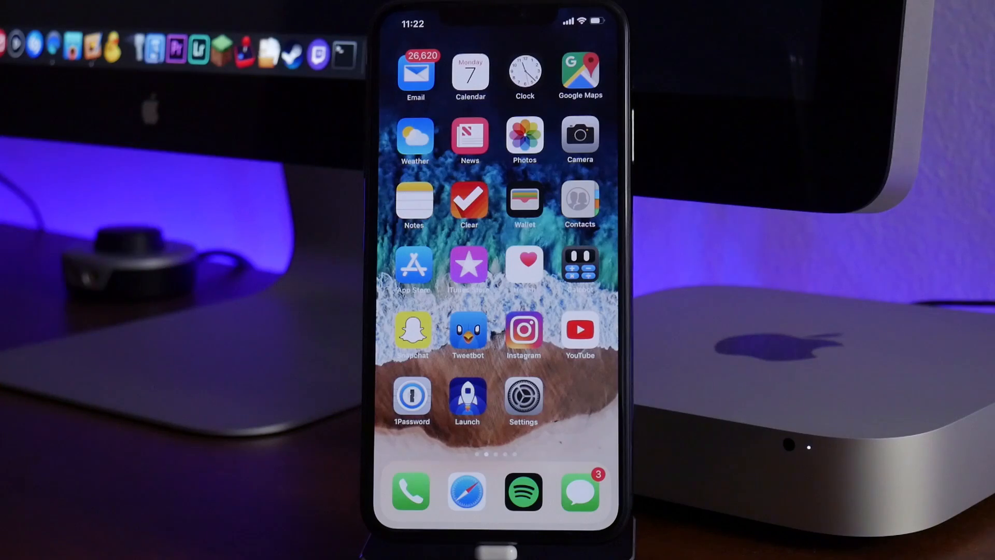
Go from the Home Screen into Settings, General, and the VPN page
click(522, 397)
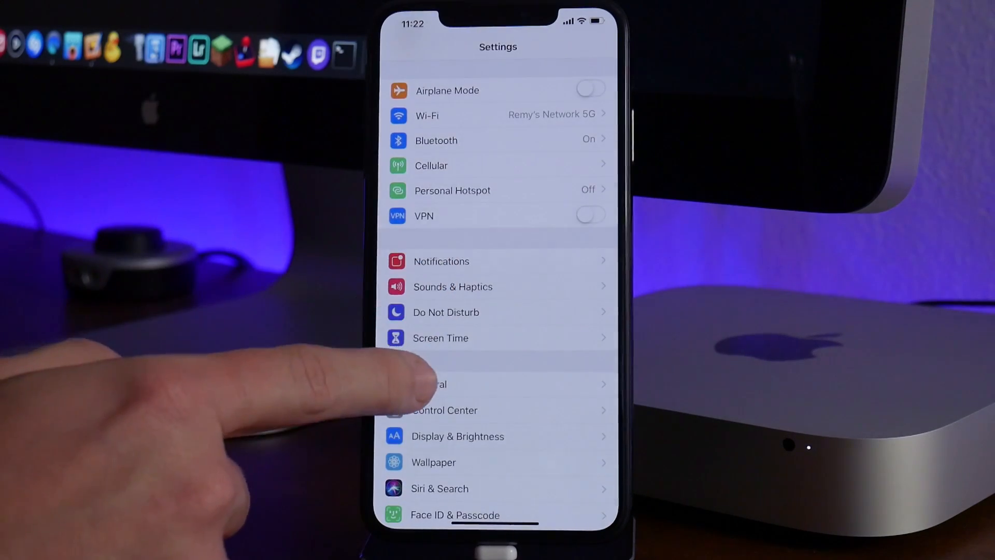
click(431, 383)
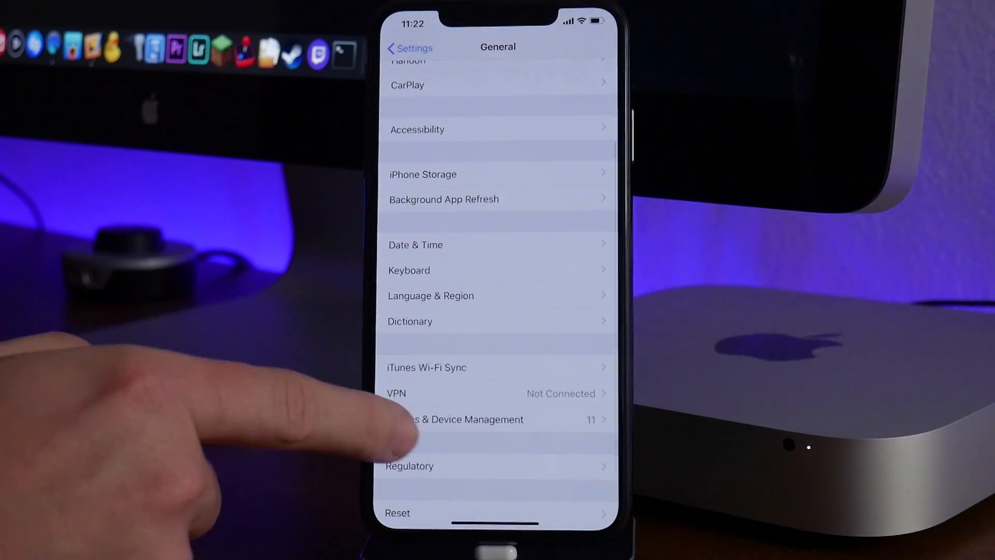
click(395, 393)
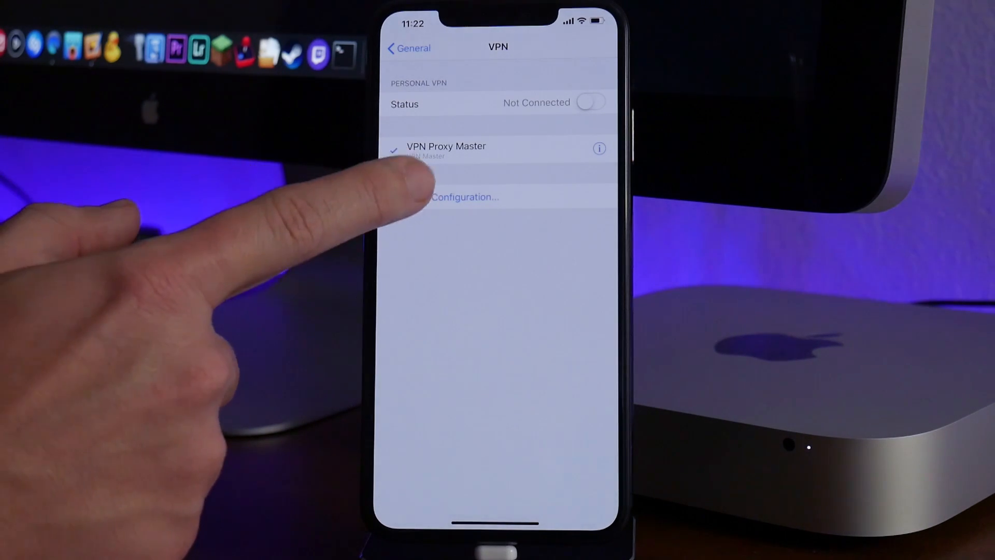
click(465, 197)
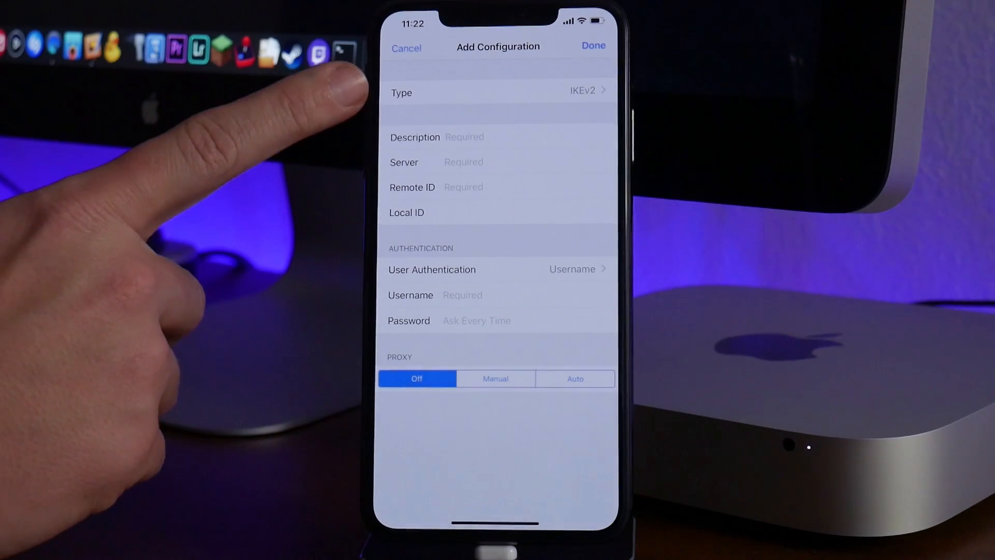
click(498, 90)
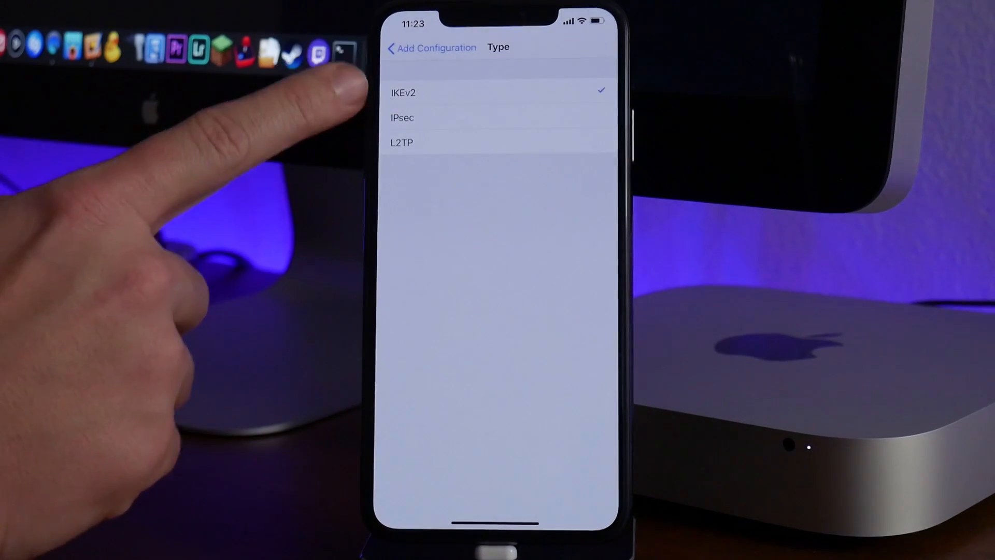
click(401, 142)
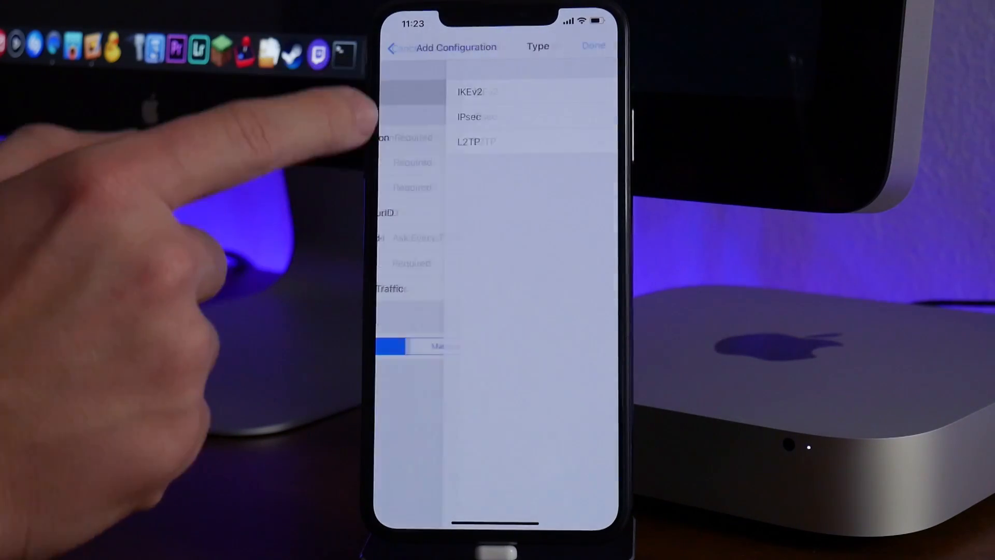
click(478, 91)
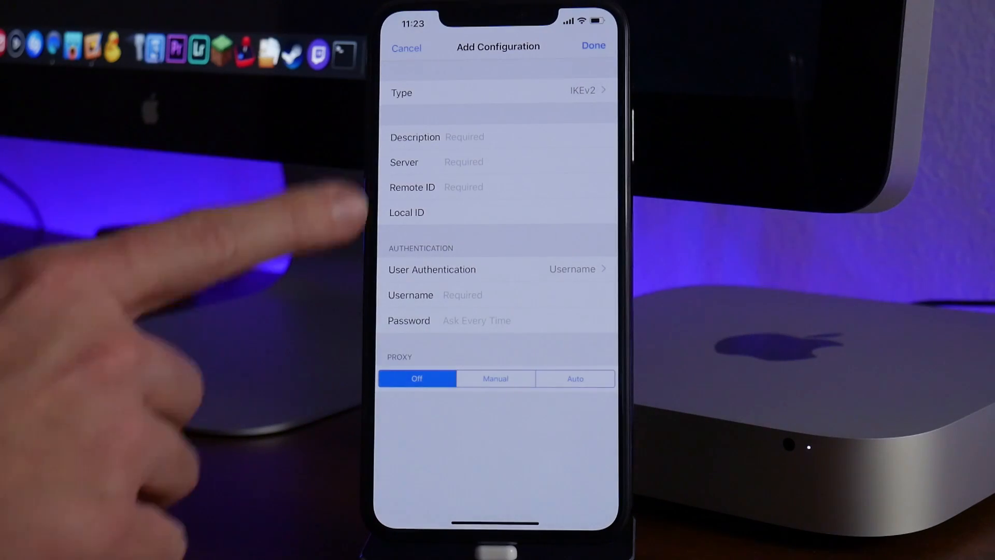
click(497, 92)
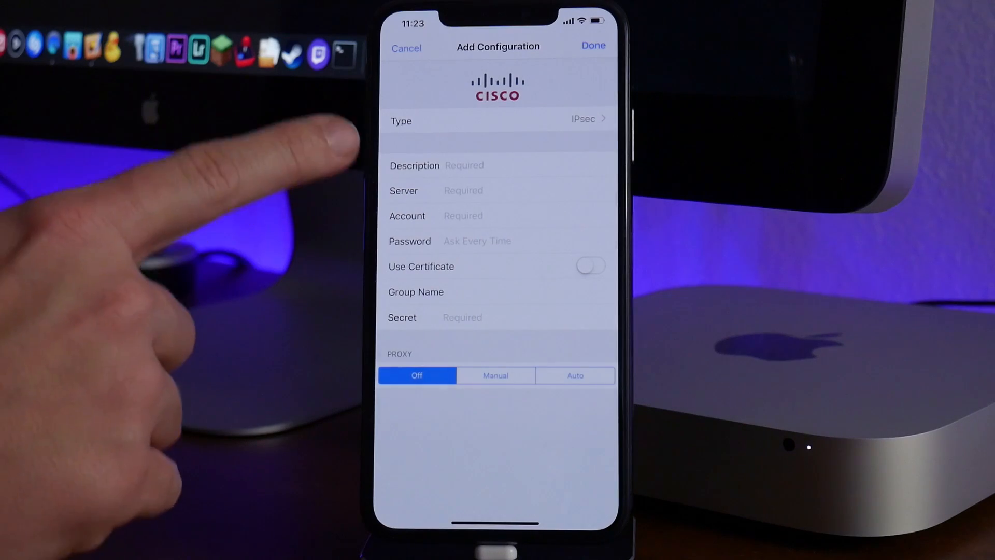
mouse_move(356, 311)
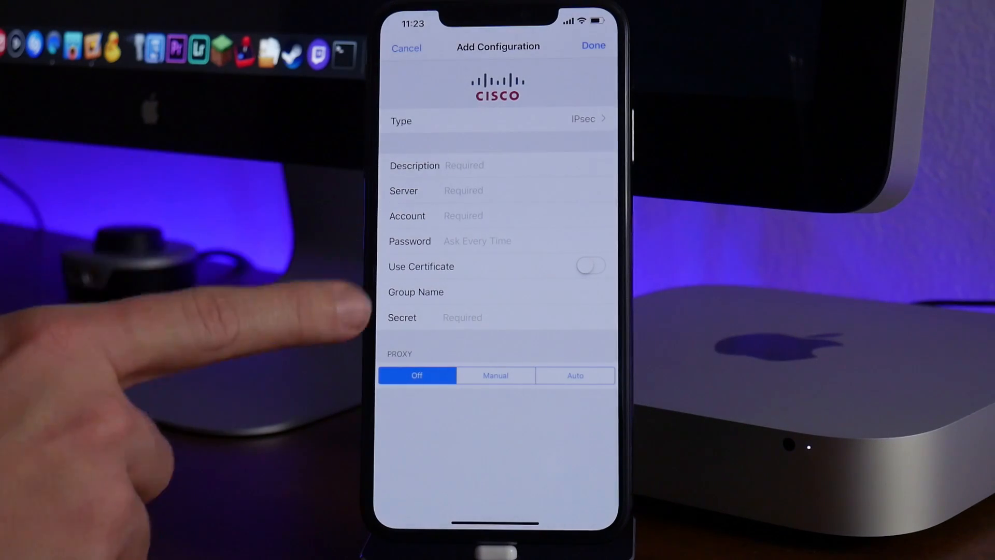
click(405, 48)
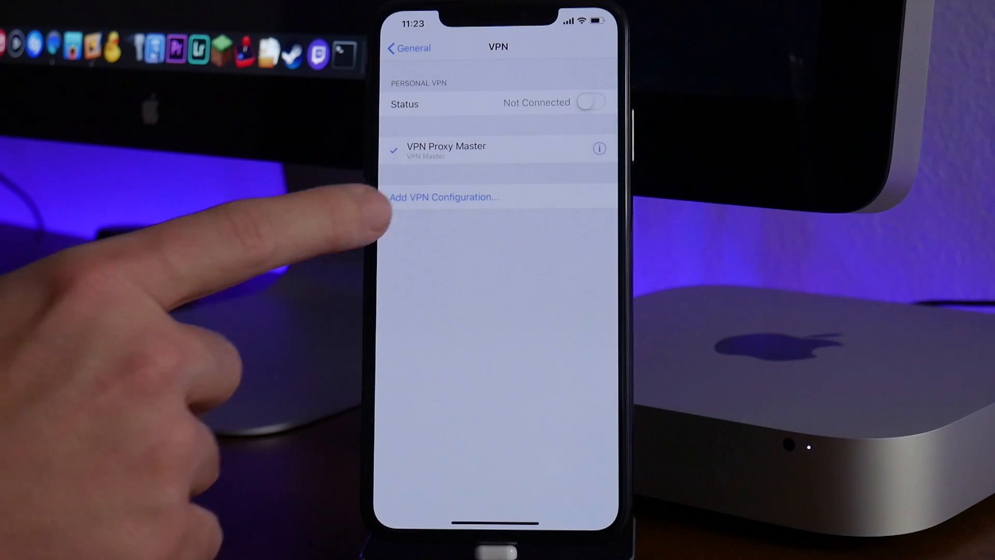
Switch the VPN Status toggle on to connect, then switch it back off
click(590, 102)
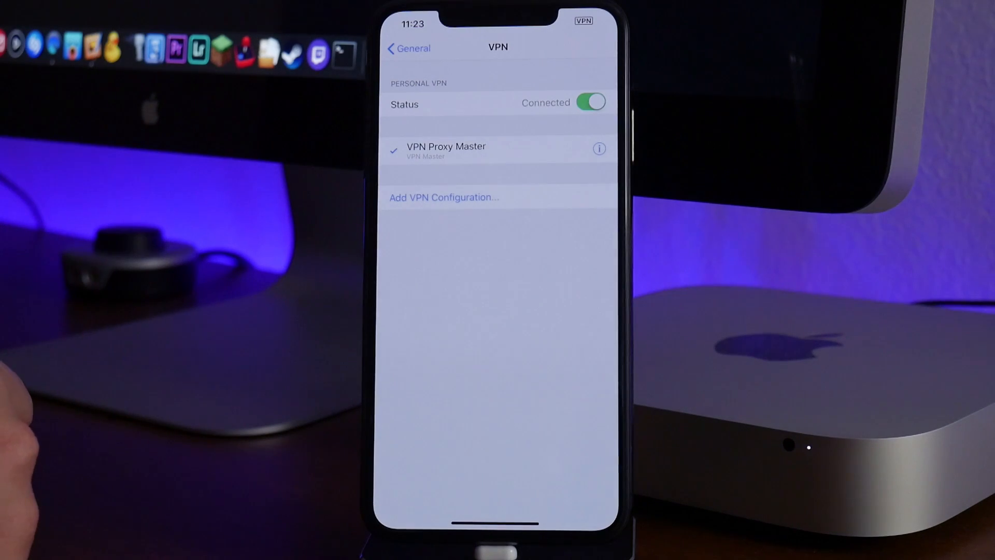
click(589, 103)
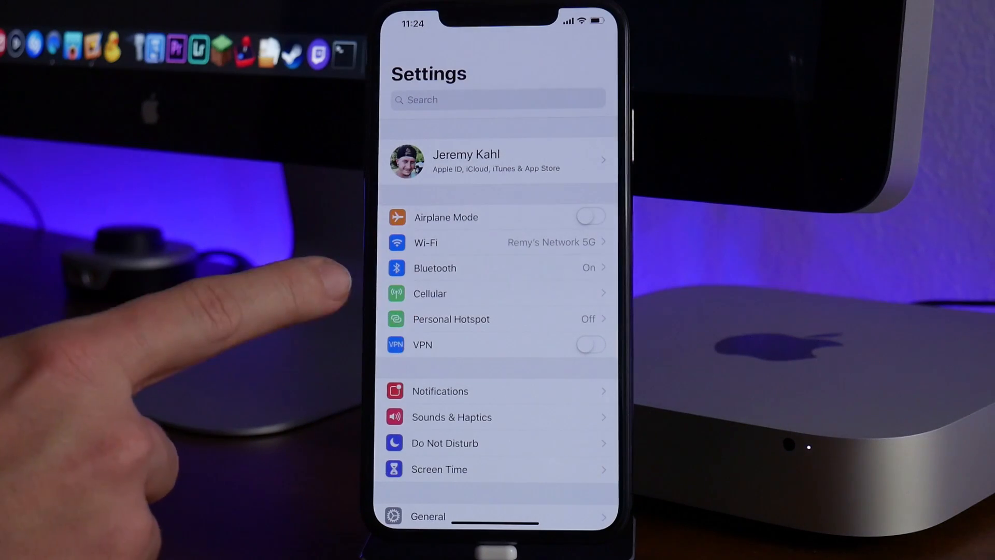
Leave Settings for the Home Screen with the VPN still off
click(590, 345)
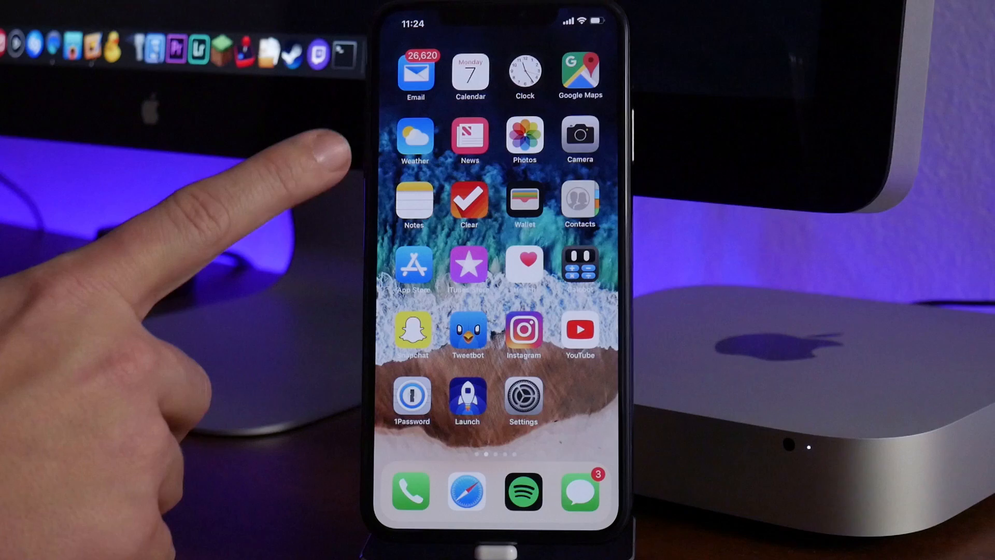
mouse_move(343, 152)
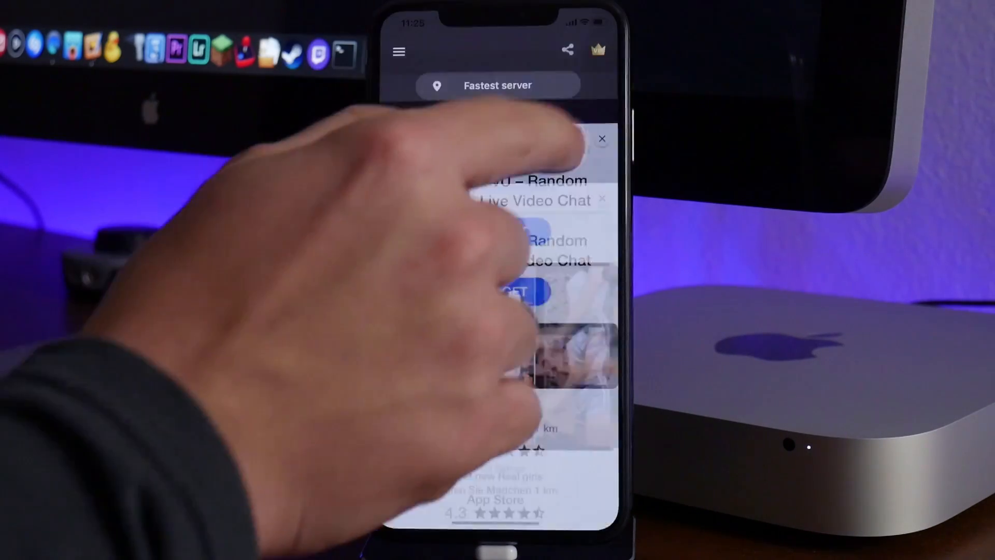
Dismiss the ad and browse the Select Server list, leaving Fastest server chosen
click(601, 137)
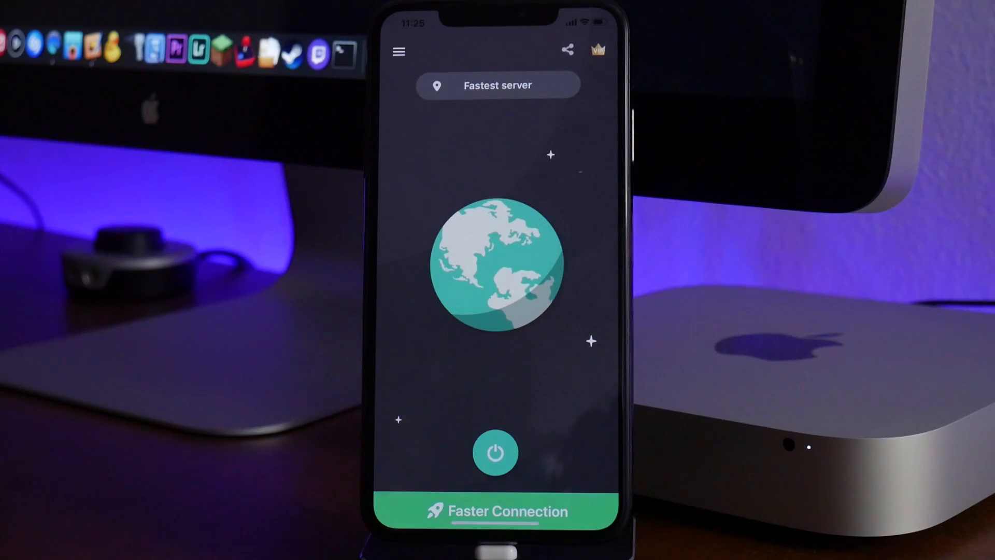
click(498, 86)
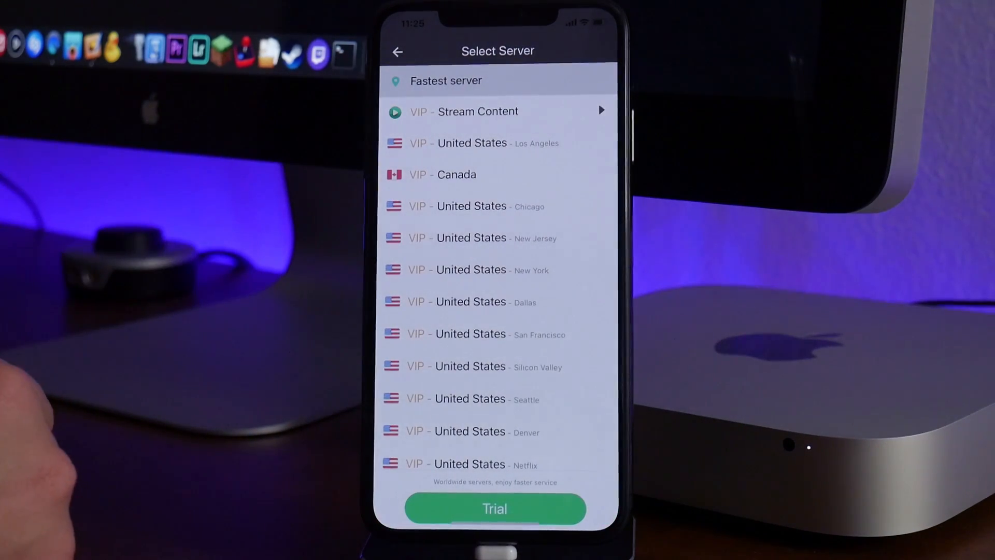
scroll(down, 3)
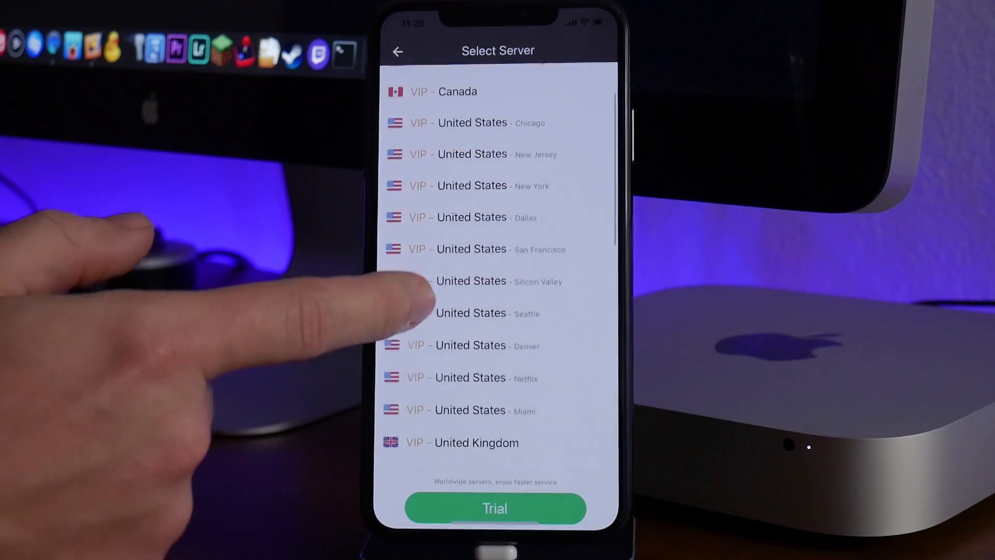
scroll(down, 3)
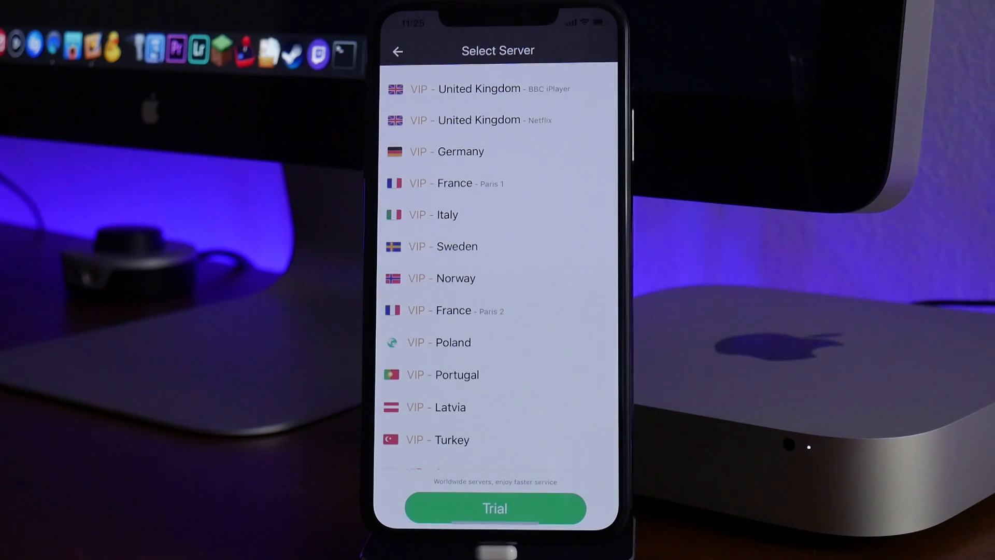
scroll(down, 3)
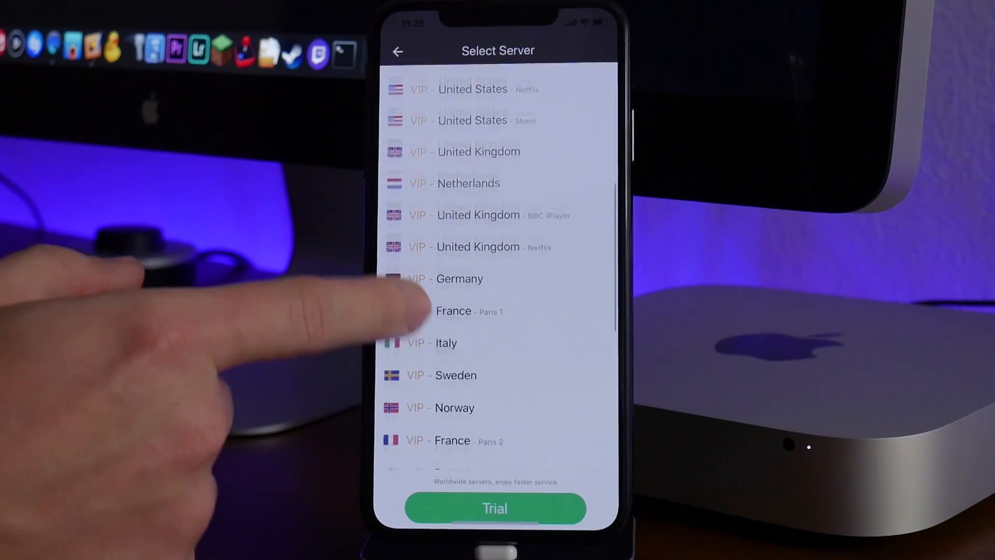
click(397, 50)
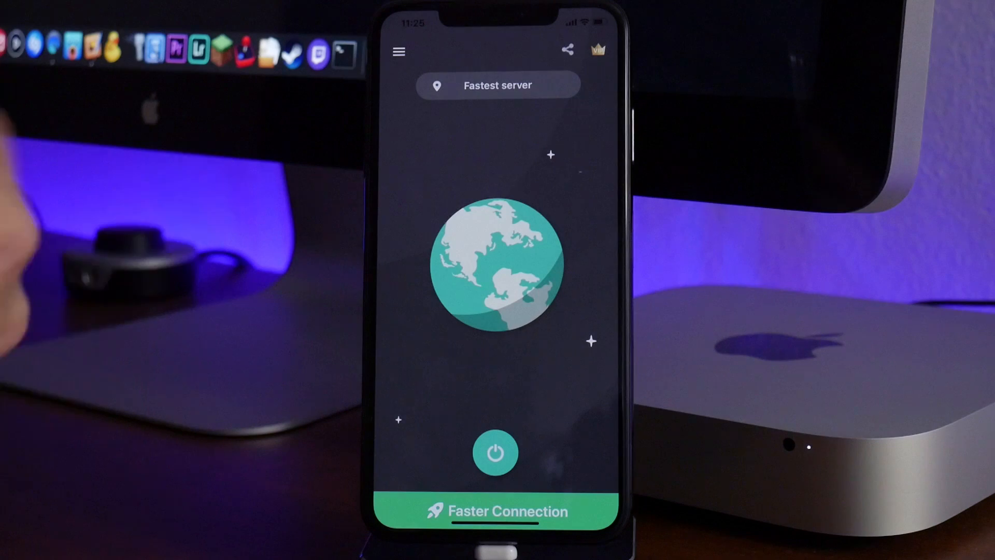
Start the VPN connection with the power button in VPN Proxy Master
click(496, 453)
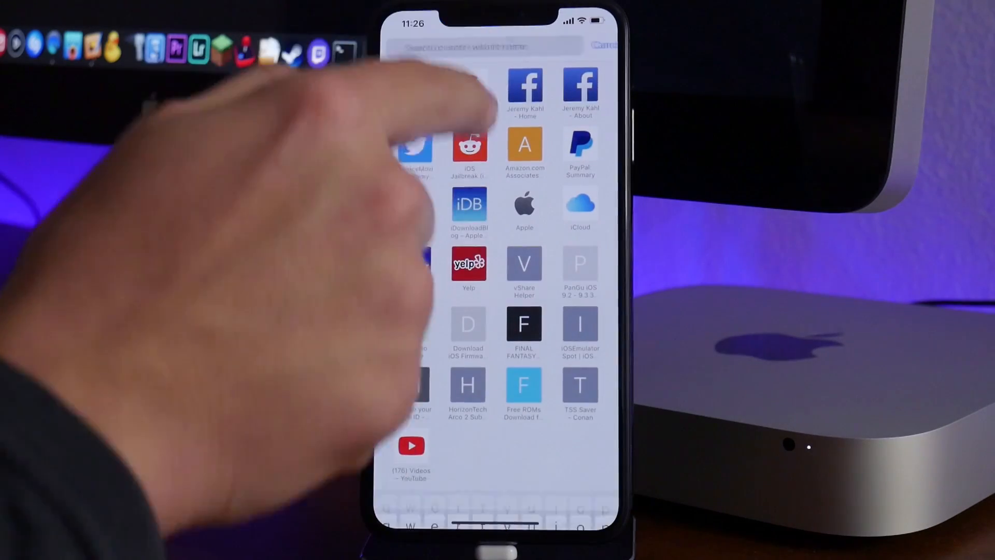
Search 'what is my ip' in Safari to check the current IP address
text(e)
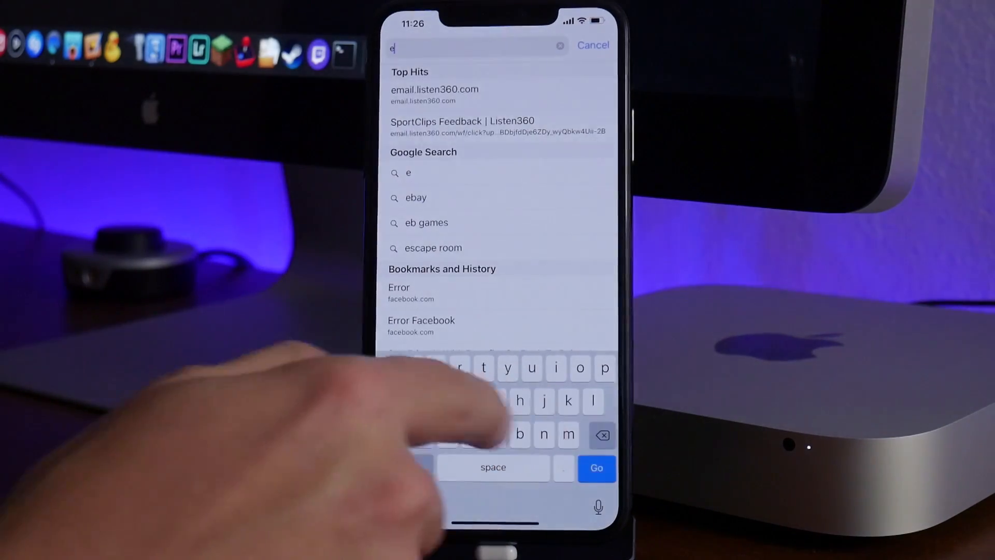
text(what is)
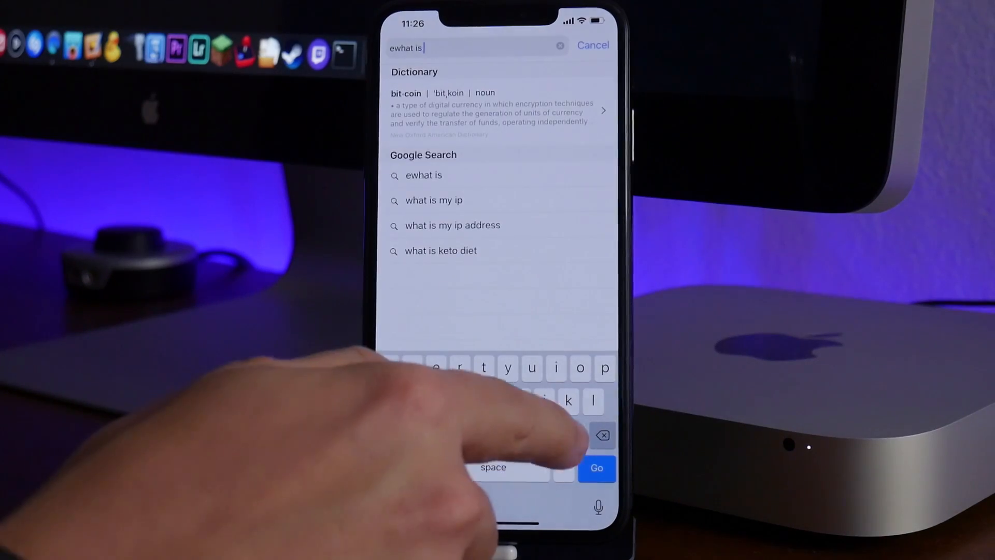
text(my ip)
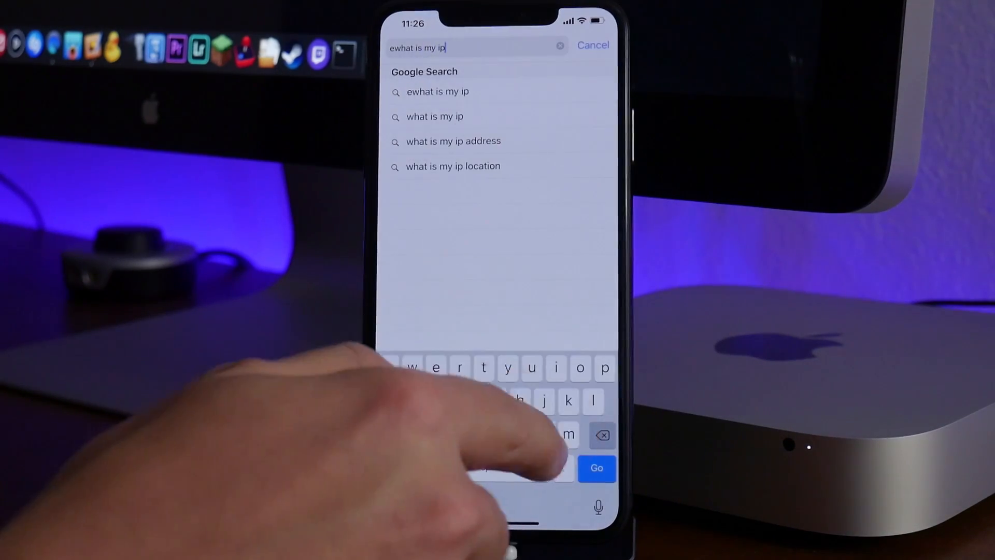
click(453, 141)
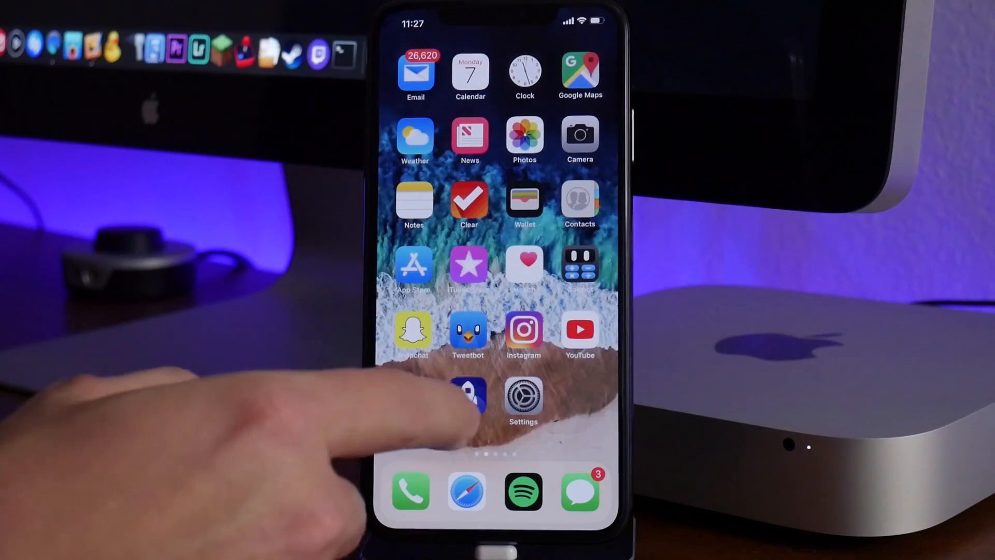
Return to Settings and switch the main VPN toggle on so it connects
click(523, 397)
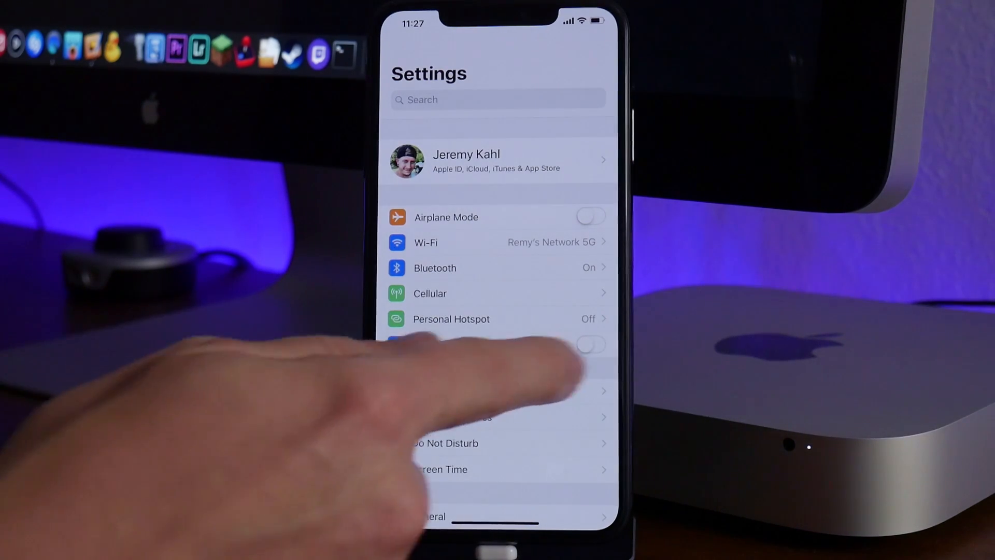
click(589, 344)
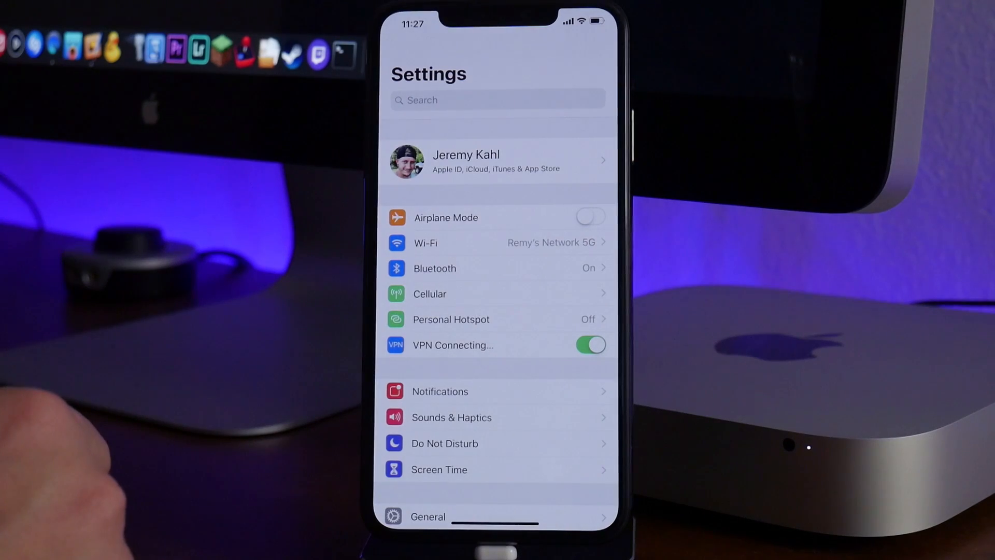